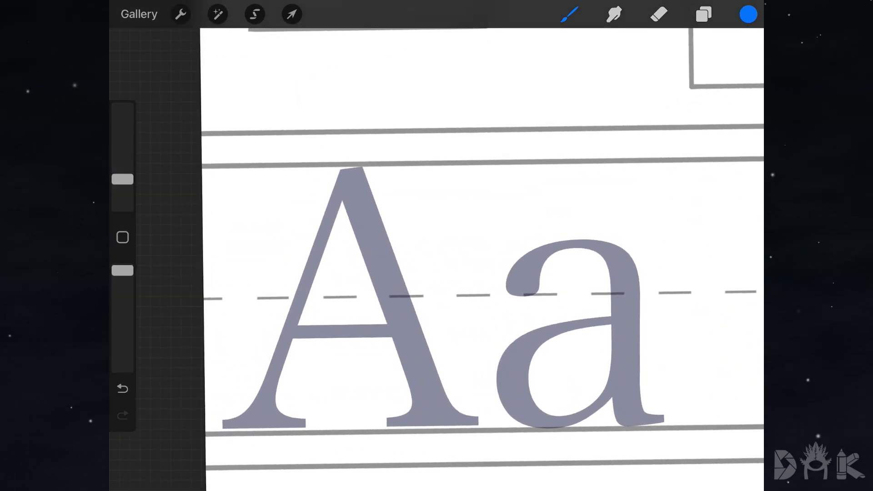
Adjust the grey 'Aa' reference text layer before sketching.
{"action": "left_click", "coordinate": [291, 13]}
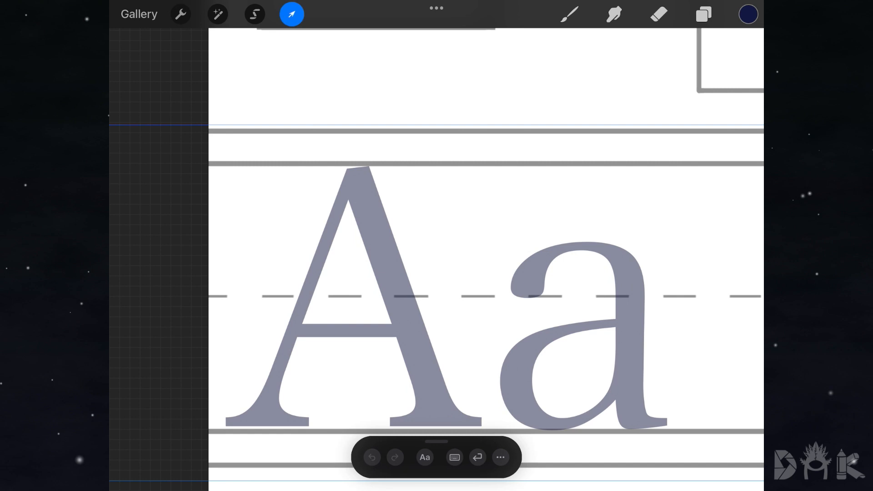
{"action": "left_click", "coordinate": [703, 13]}
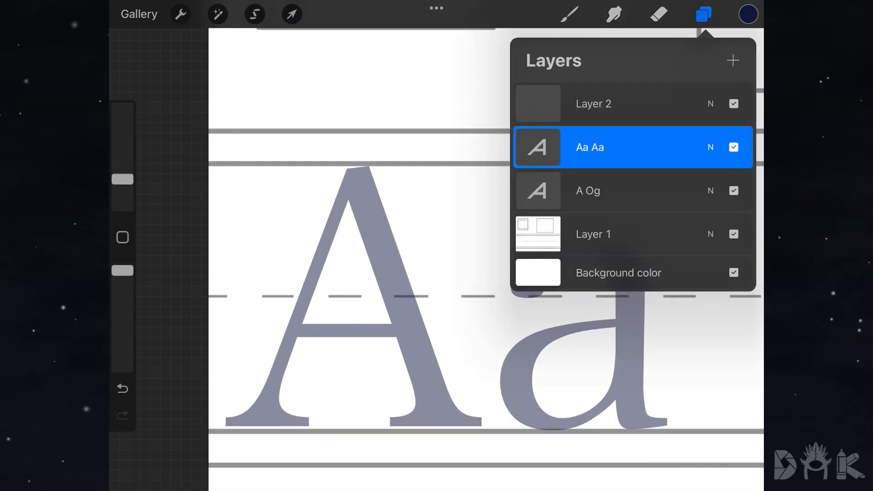
{"action": "left_click", "coordinate": [706, 13]}
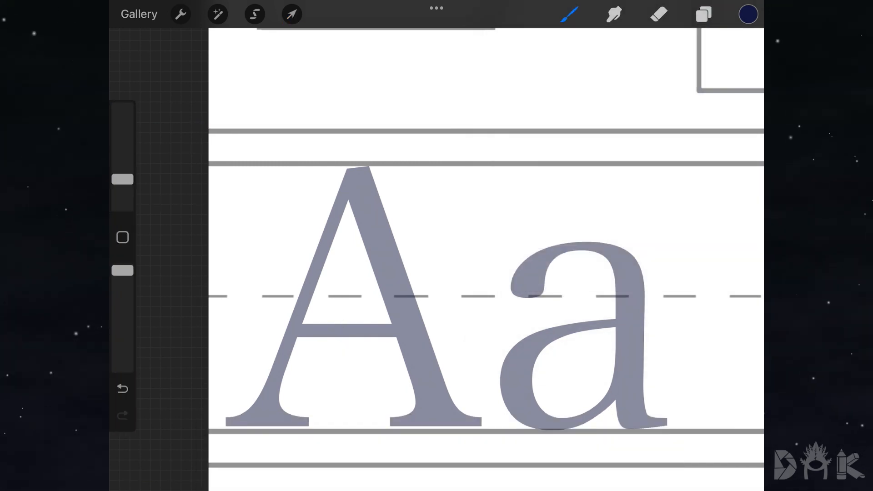
{"action": "left_click", "coordinate": [572, 13]}
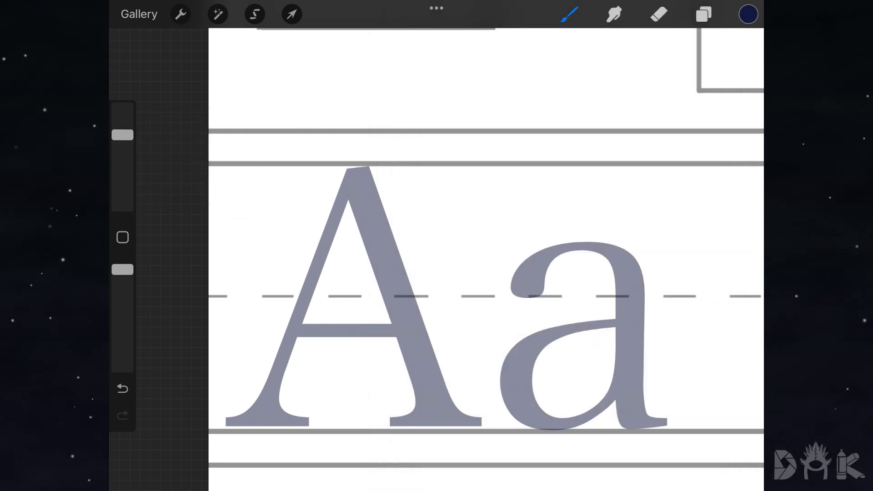
Trace the capital A and lowercase a in blue, then hide the grey reference letters.
{"action": "left_click", "coordinate": [122, 389]}
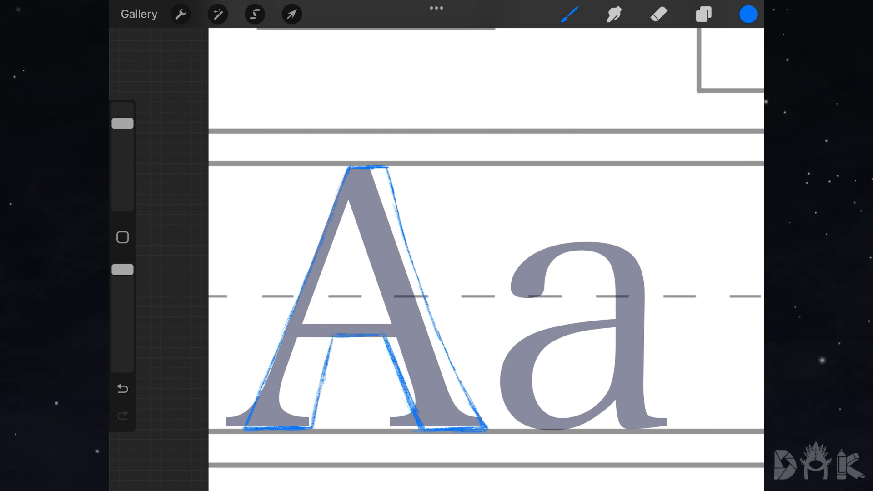
{"action": "left_click_drag", "start_coordinate": [354, 268], "coordinate": [364, 309]}
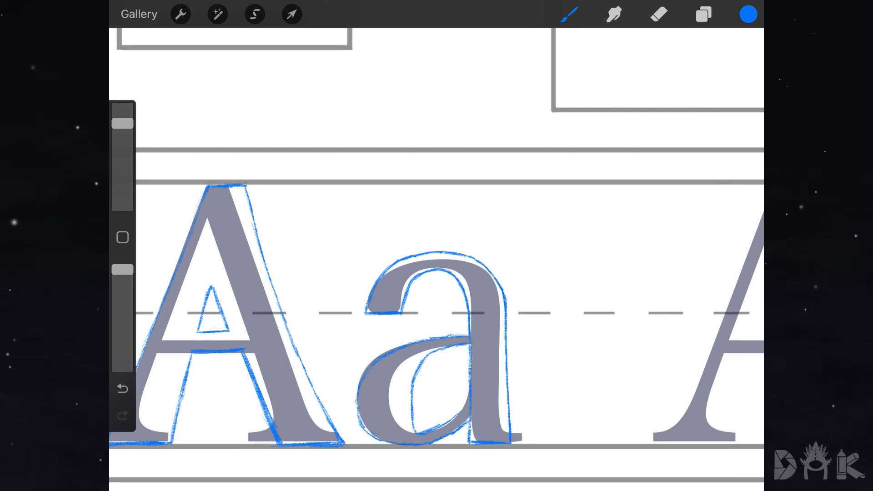
{"action": "left_click", "coordinate": [703, 13]}
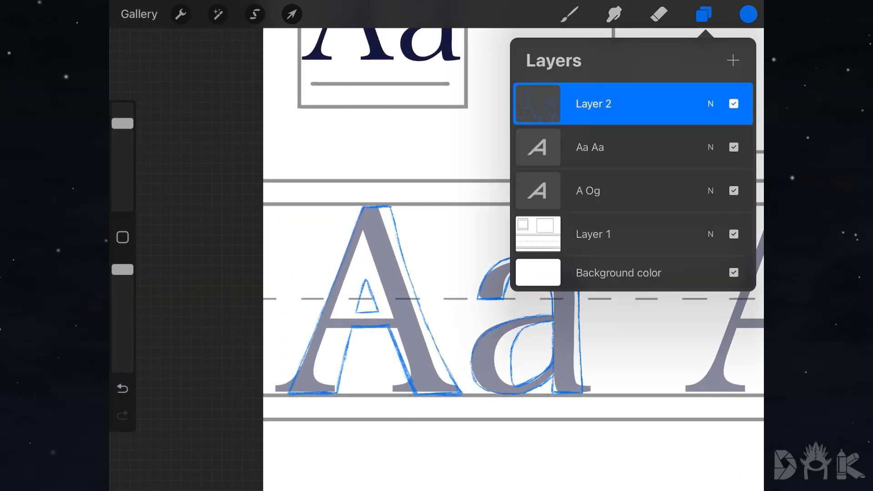
{"action": "left_click", "coordinate": [733, 147]}
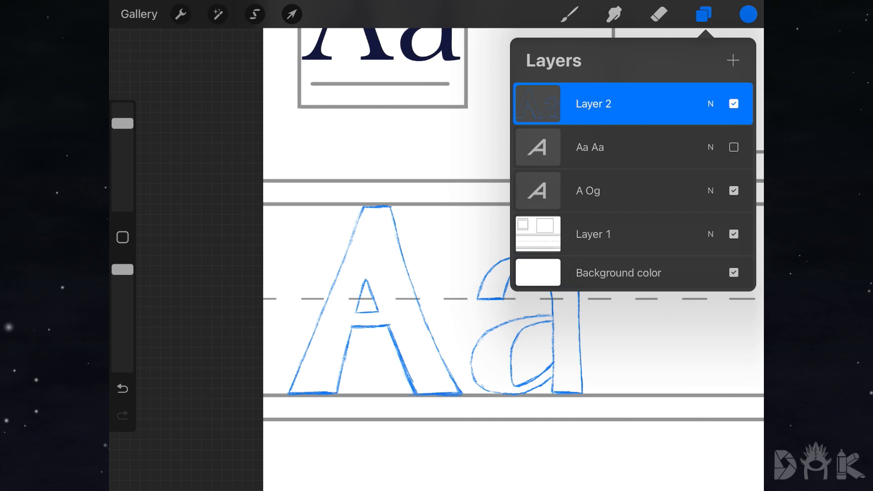
Ink black outlines over the blue A and a sketch, then hide the sketch layers.
{"action": "left_click", "coordinate": [746, 13]}
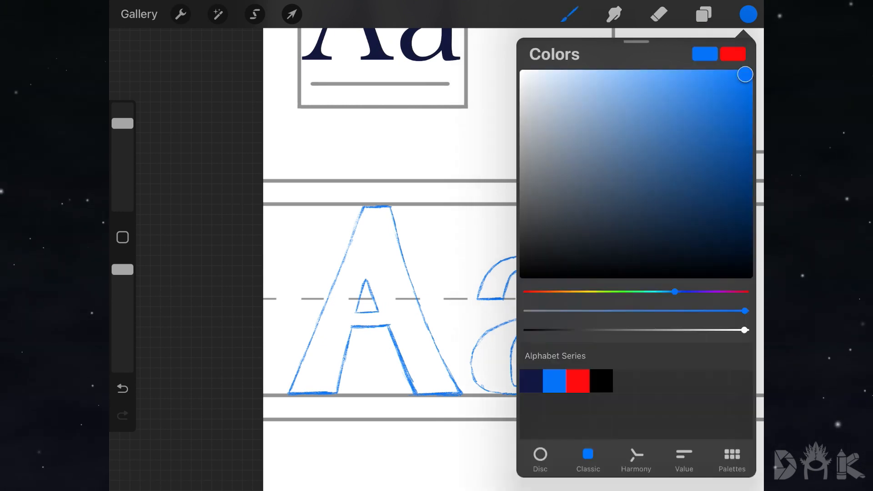
{"action": "left_click", "coordinate": [568, 13]}
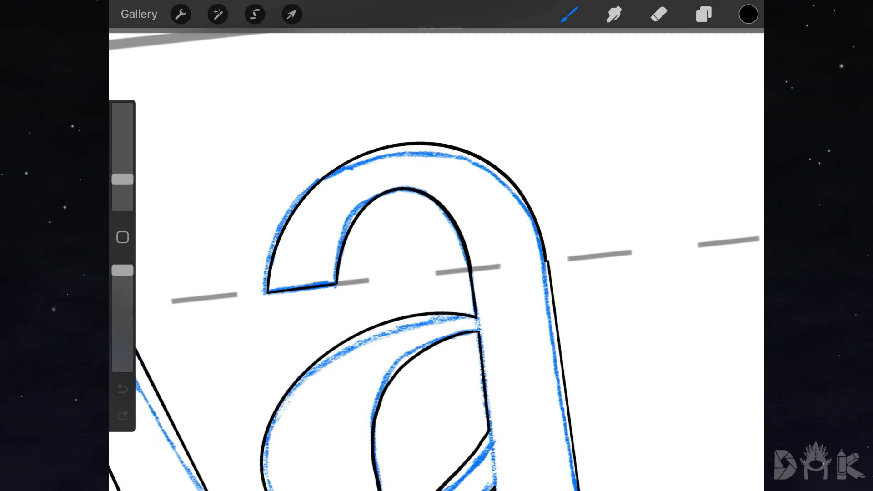
{"action": "left_click", "coordinate": [704, 12]}
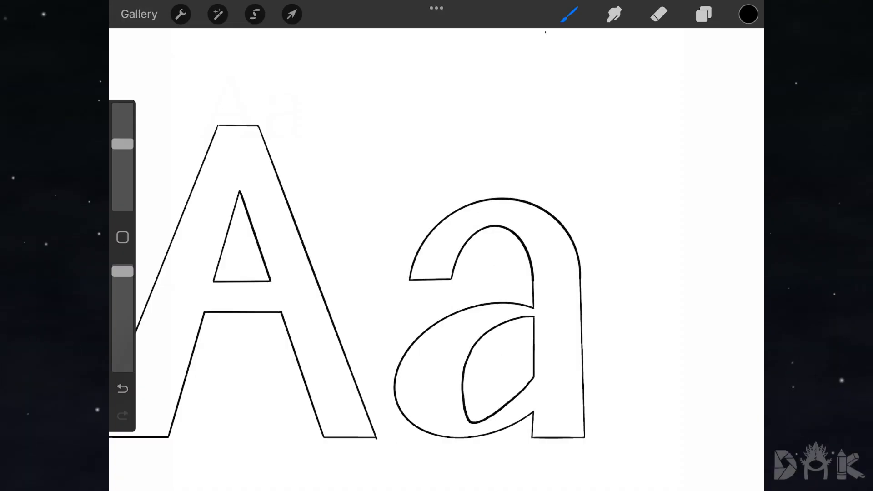
ColorDrop bright green into the A and the a.
{"action": "left_click", "coordinate": [748, 14]}
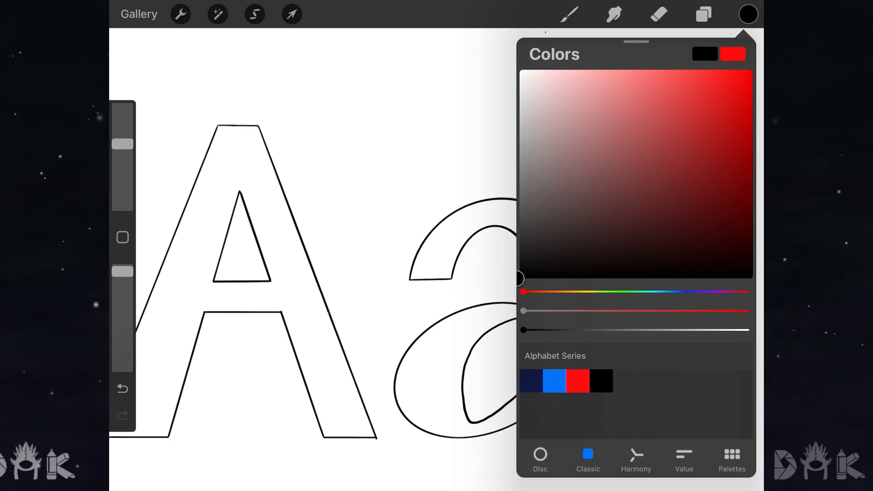
{"action": "left_click", "coordinate": [719, 143]}
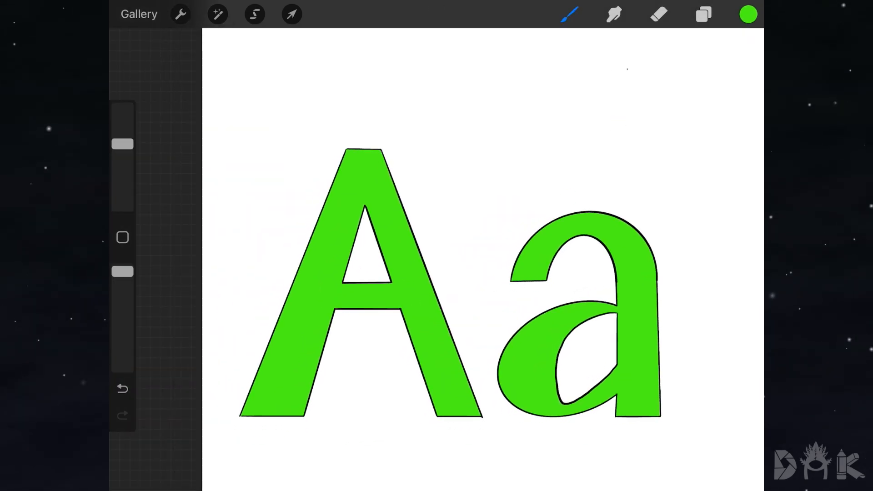
Duplicate the green letters layer and fill the copy with purple.
{"action": "left_click", "coordinate": [703, 14]}
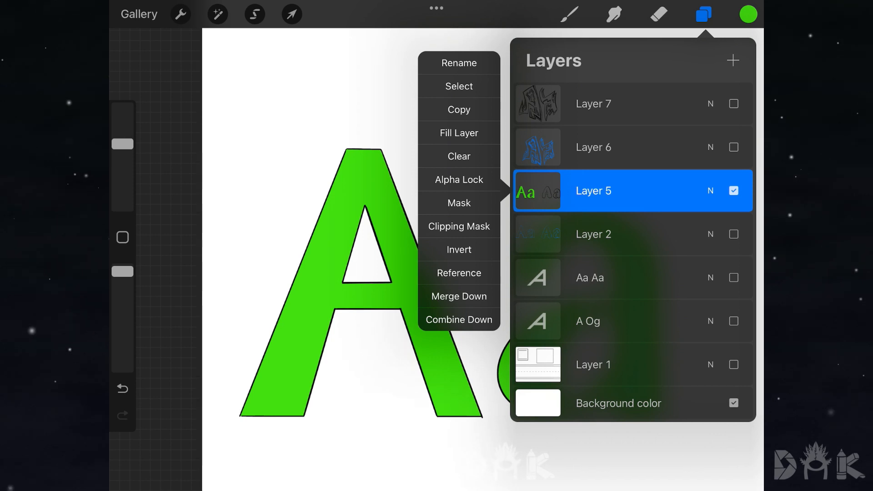
{"action": "left_click", "coordinate": [458, 109]}
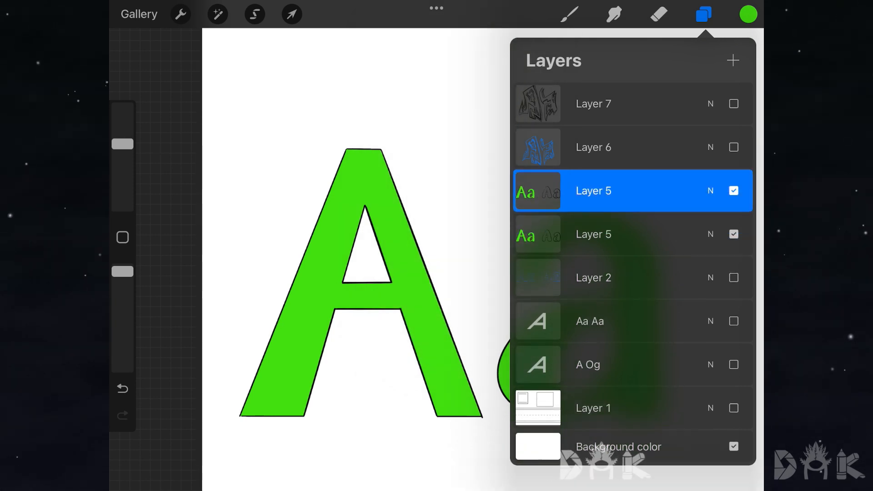
{"action": "left_click", "coordinate": [748, 13]}
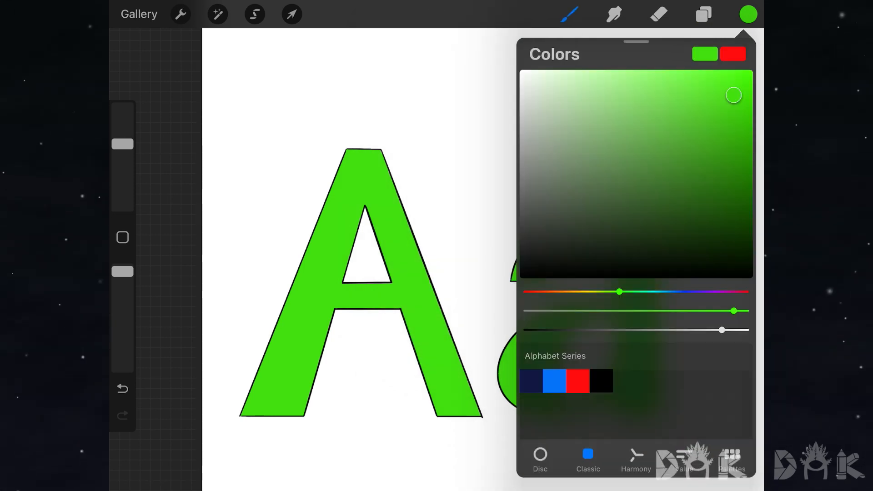
{"action": "left_click", "coordinate": [703, 13]}
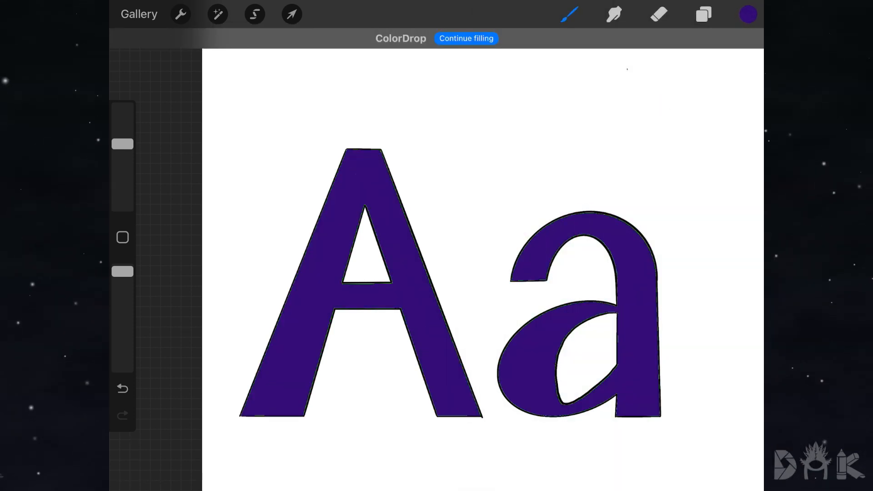
Select the lower purple copy and offset it with Transform to form the shadow.
{"action": "left_click", "coordinate": [703, 14]}
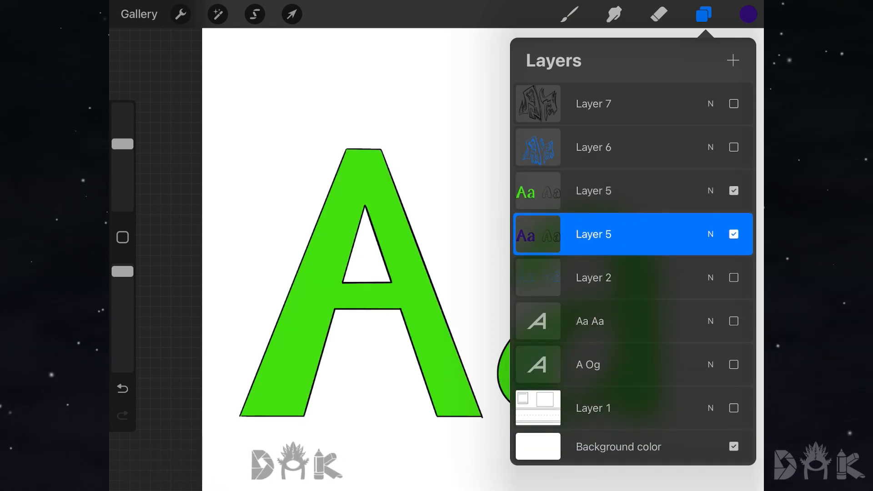
{"action": "left_click", "coordinate": [659, 13]}
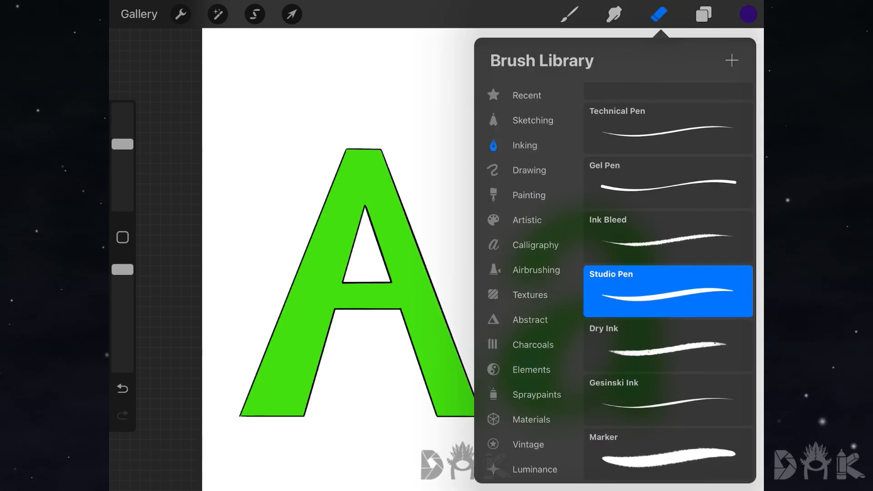
{"action": "left_click", "coordinate": [291, 14]}
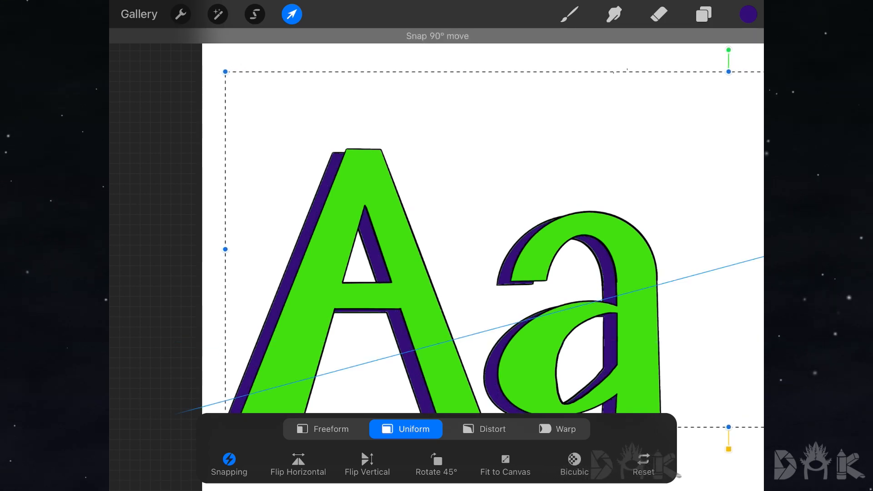